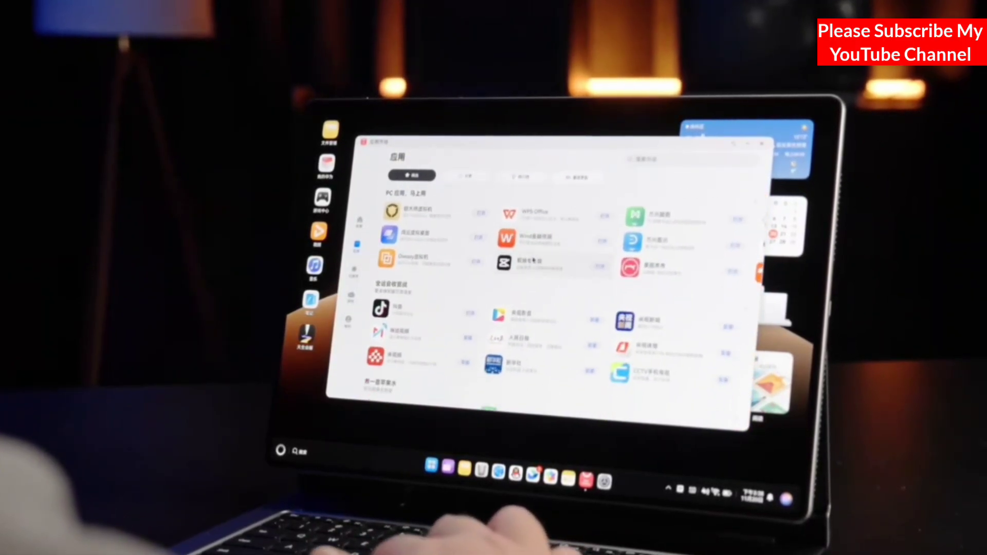
Step: Scroll through the Apps page past the recommended sections to the apps-everyone-uses list
scroll(down, 3)
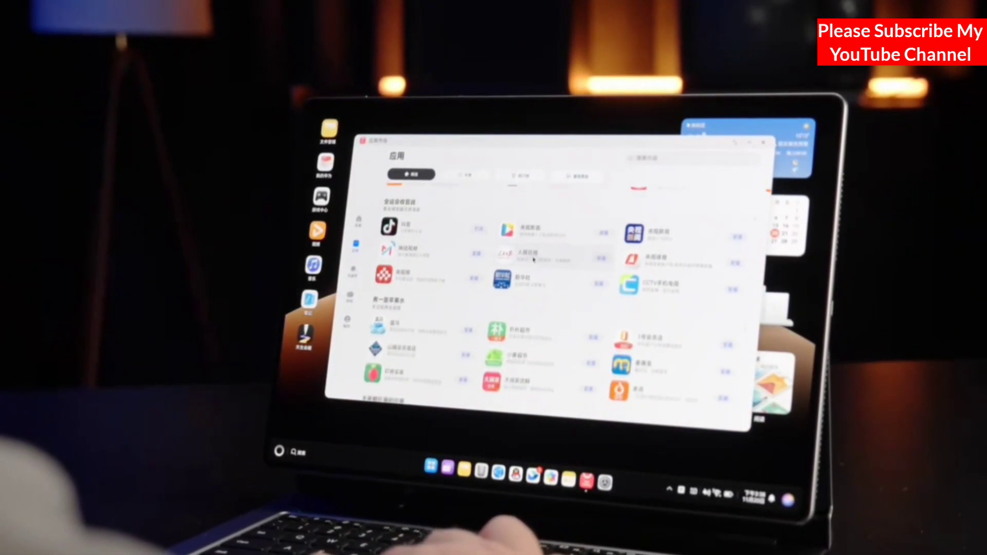
scroll(down, 3)
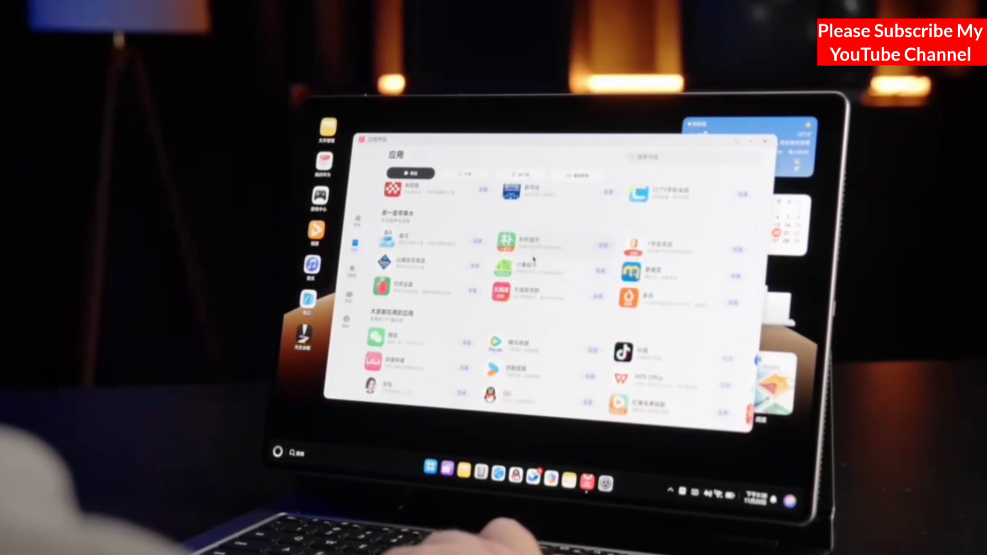
scroll(down, 3)
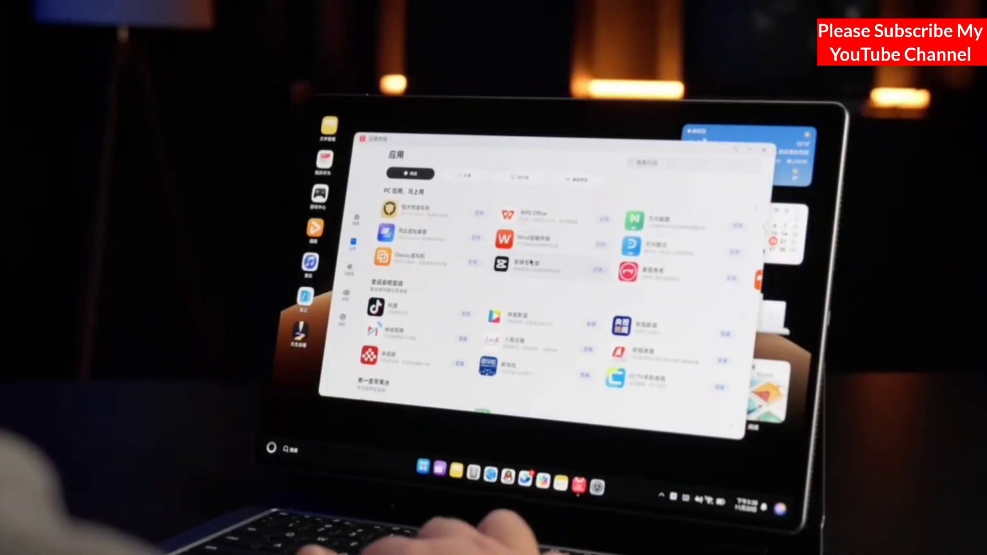
Step: Enter the 桌面 folder from Quick Access, revealing the single folder 米罗的秘密
scroll(down, 3)
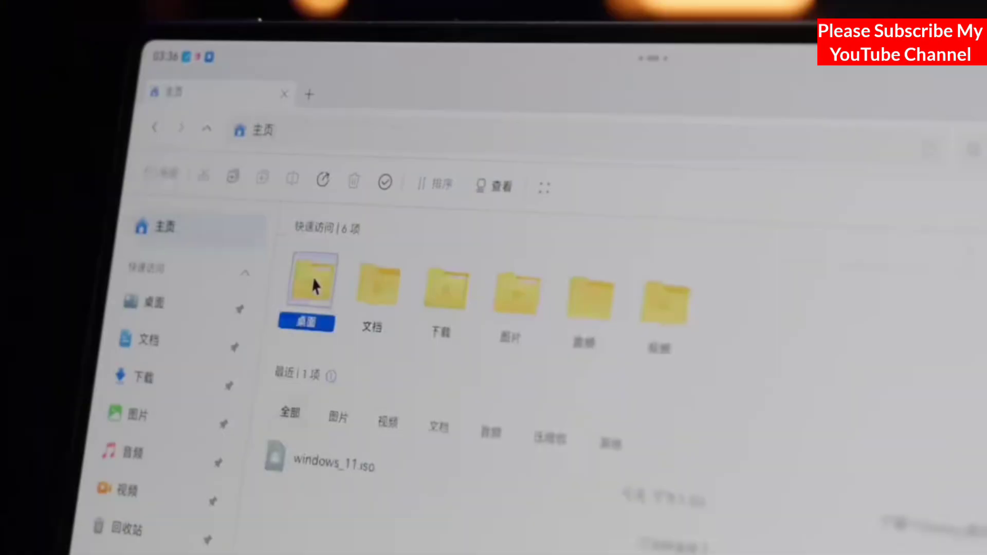
double_click(313, 286)
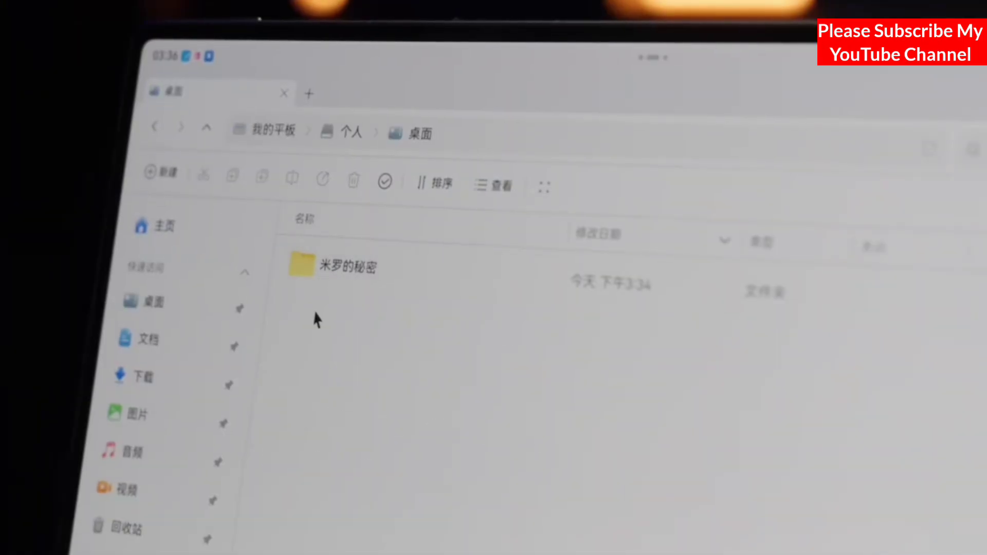